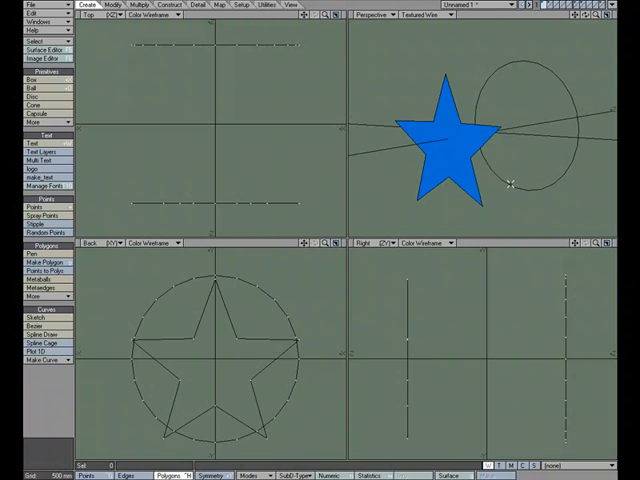
mouse_move(508, 182)
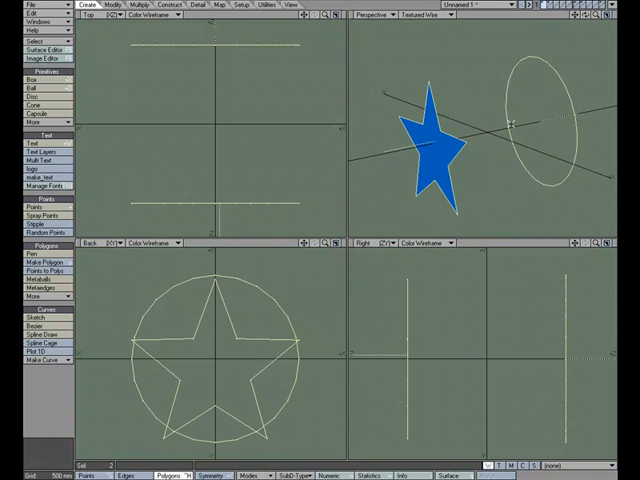
mouse_move(430, 142)
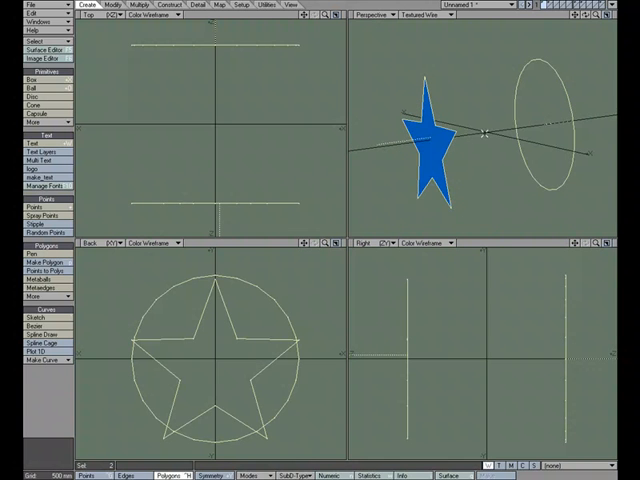
Step: Apply Create Skin from the extend tools to loft the star profile into the circle
click(232, 8)
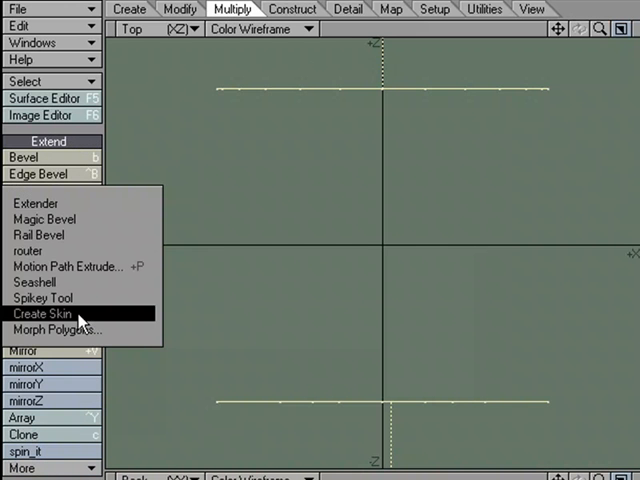
click(40, 314)
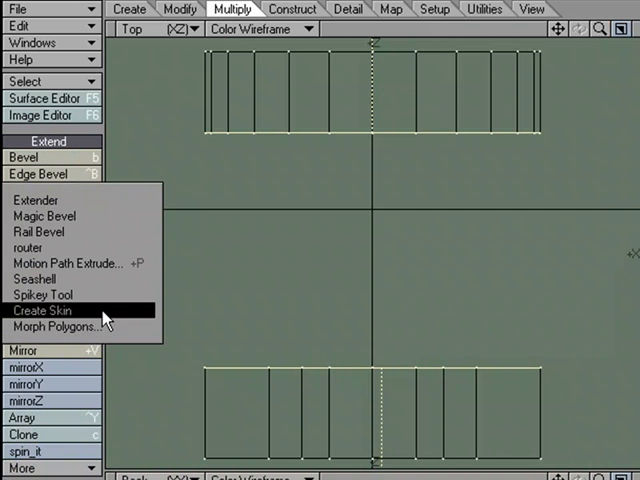
Step: Apply Create Skin to the two selected rows of boxes
click(44, 310)
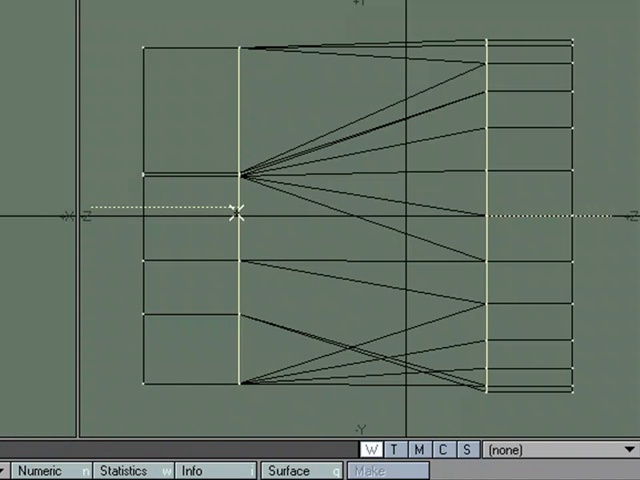
mouse_move(432, 240)
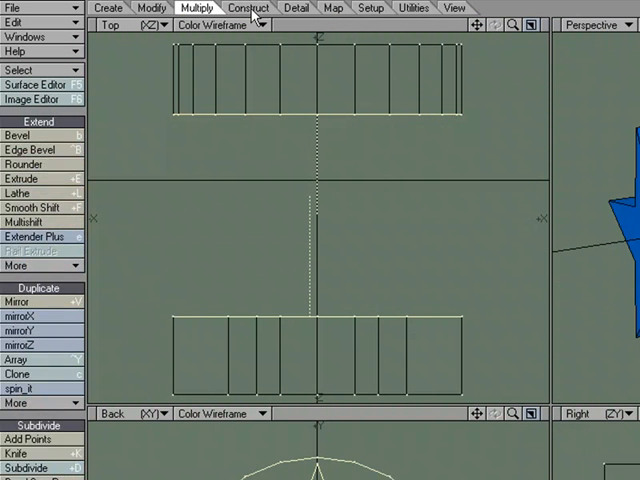
Step: Run Bridge from the construction tools to join the star and disk into one solid body
click(248, 8)
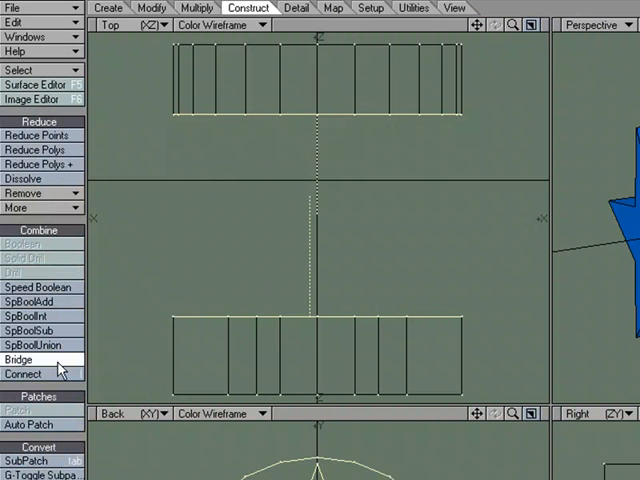
click(24, 360)
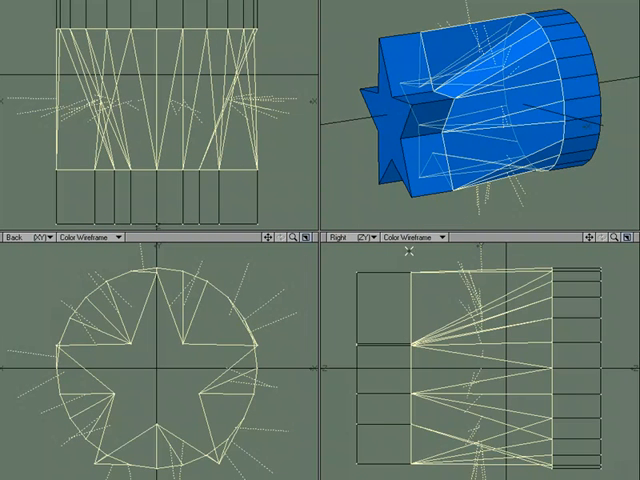
mouse_move(528, 372)
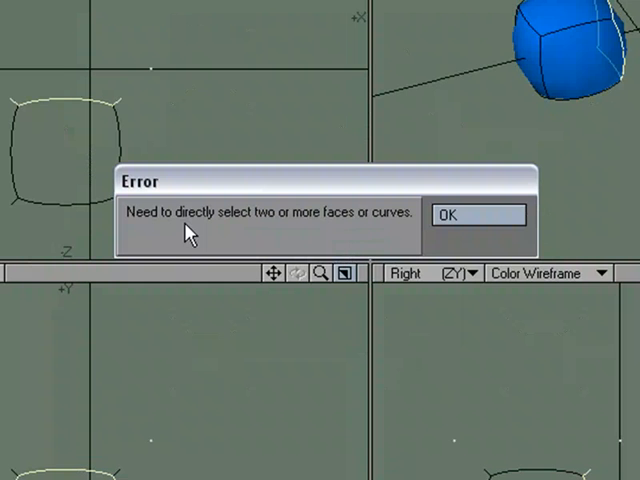
mouse_move(332, 238)
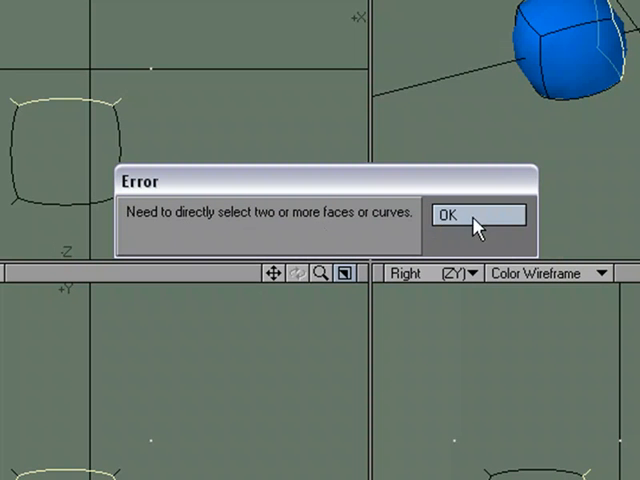
click(476, 214)
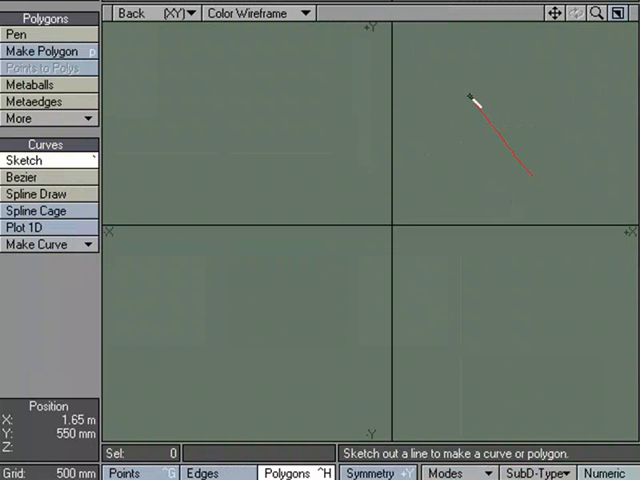
Step: Sketch a closed freehand blob outline in the Back viewport and finish the curve
drag(480, 96, 520, 180)
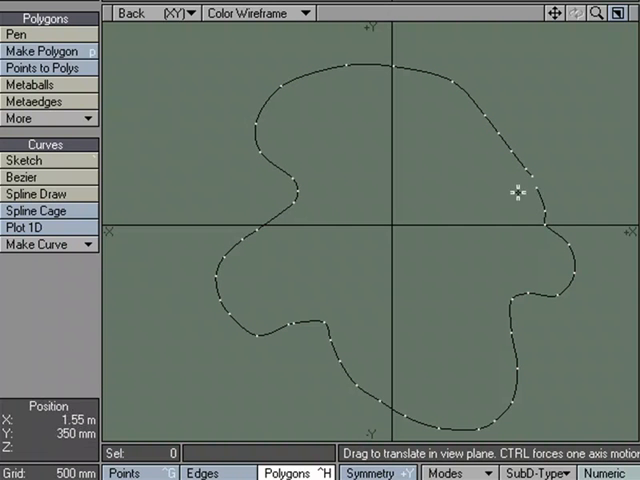
click(28, 160)
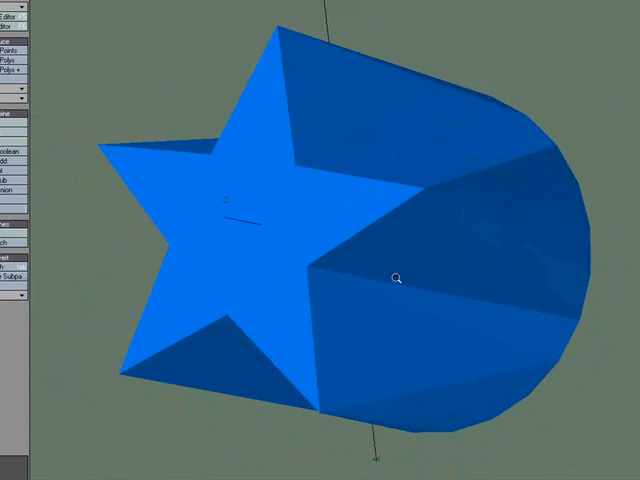
drag(400, 276, 356, 204)
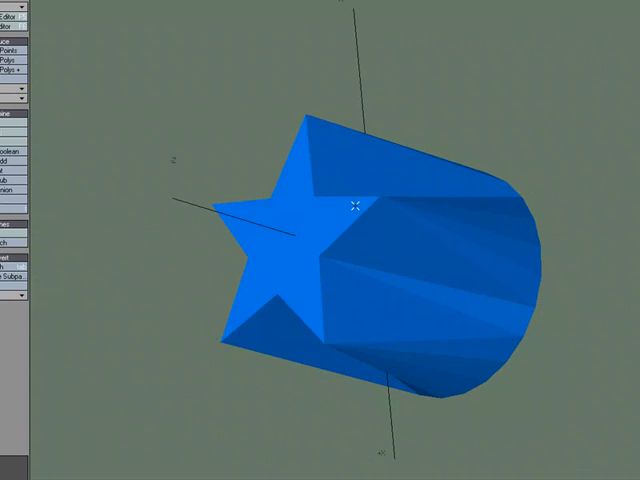